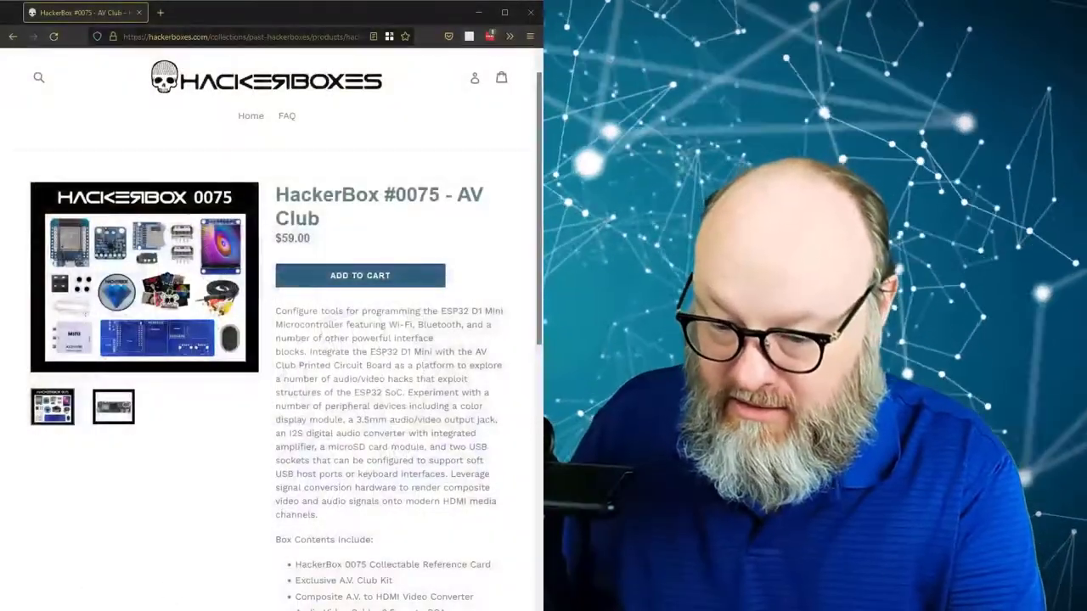
Step: Review the Box Contents list, selecting 'D1' in the ESP32 module name
scroll("down", 3)
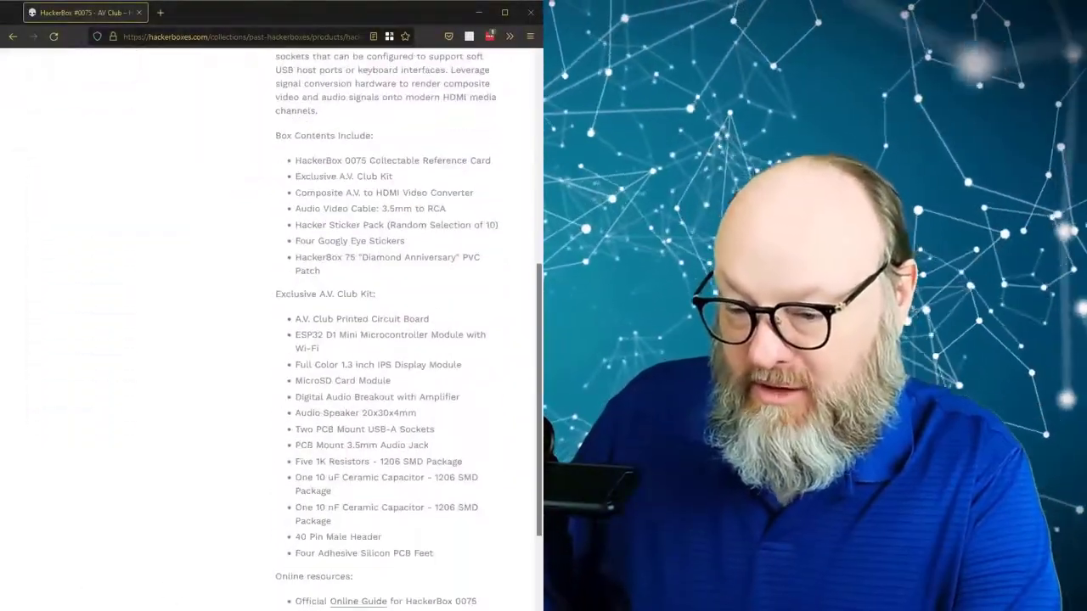
double_click(309, 335)
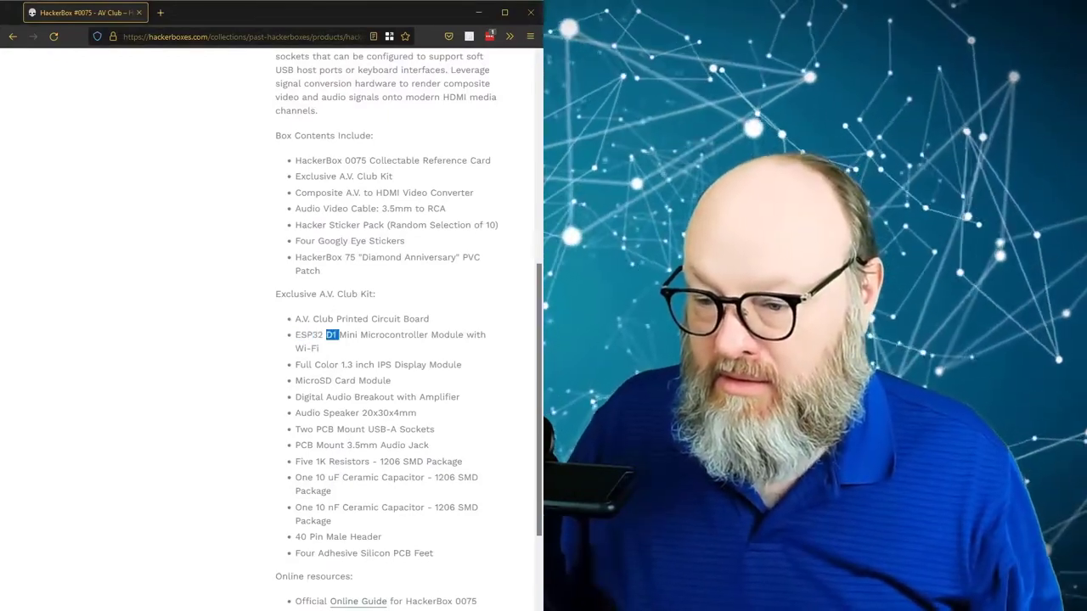
scroll("up", 3)
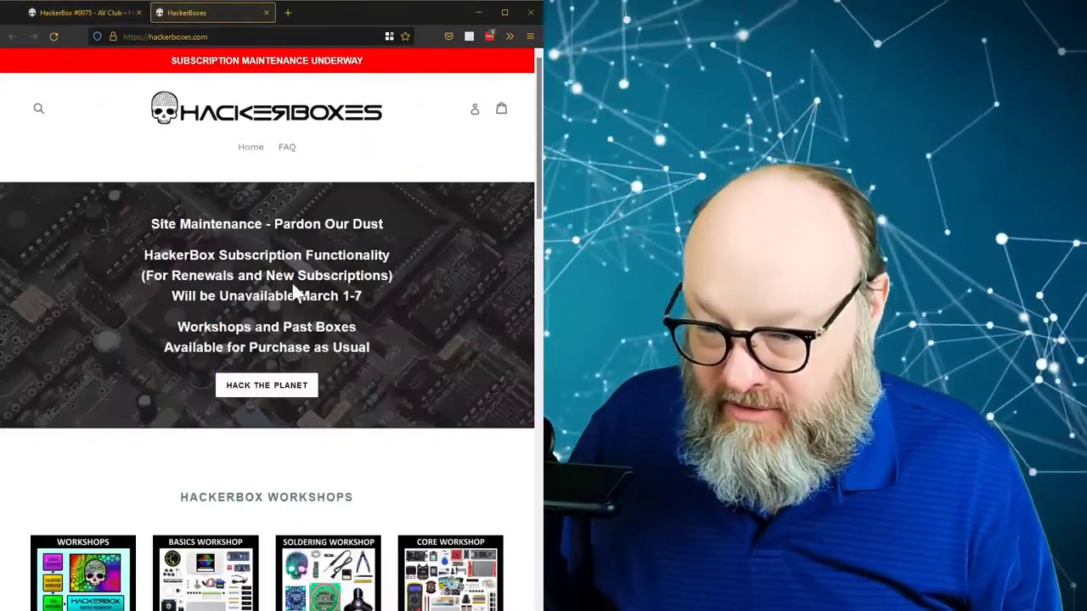
Step: Browse down the home page through the workshops, past boxes and special offers
scroll("down", 3)
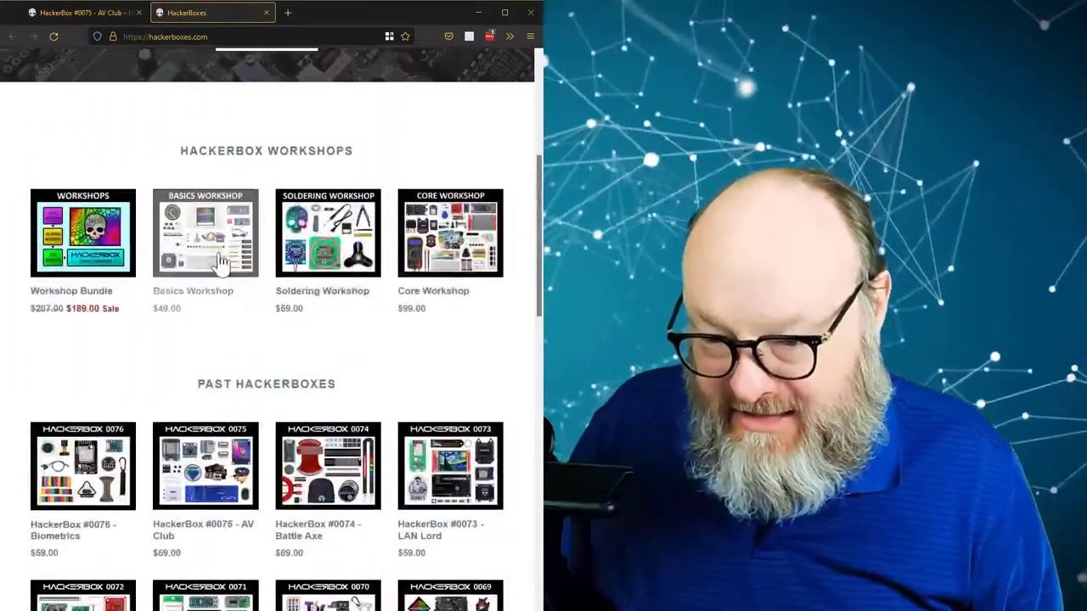
scroll("down", 3)
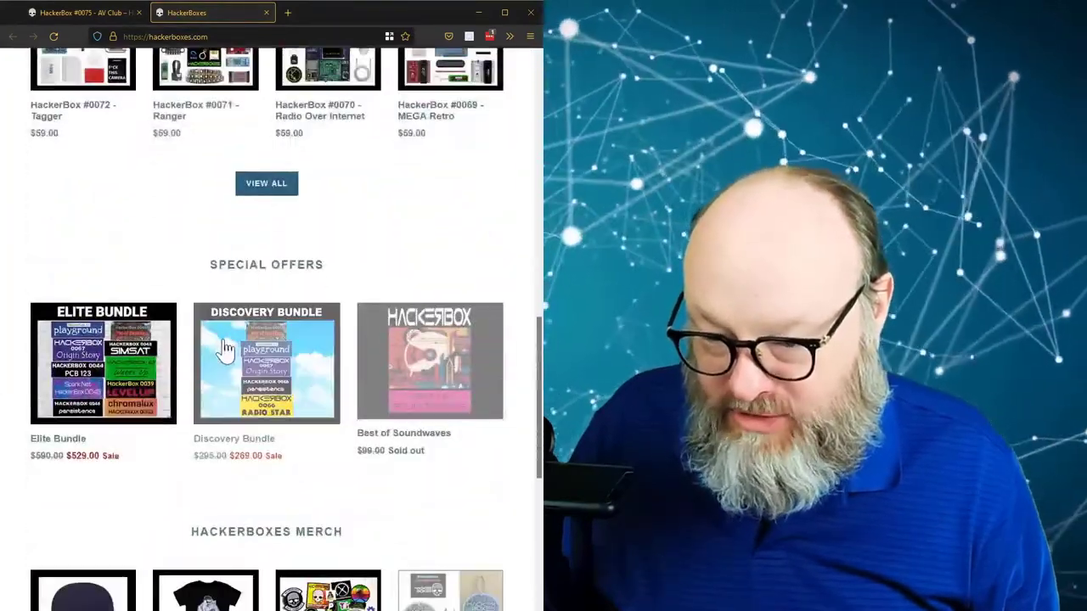
mouse_move(217, 136)
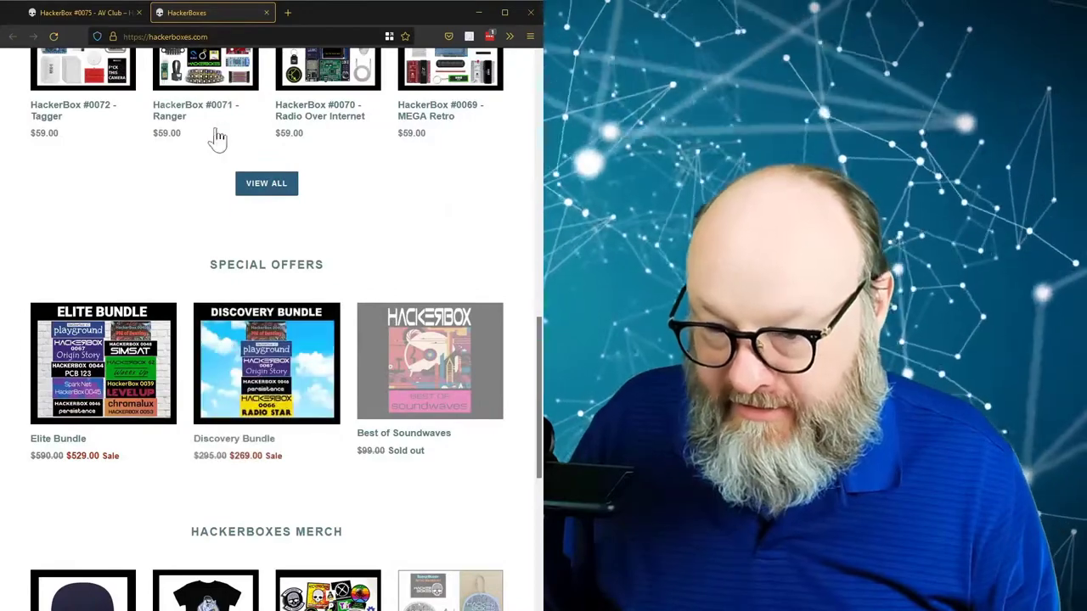
scroll("down", 3)
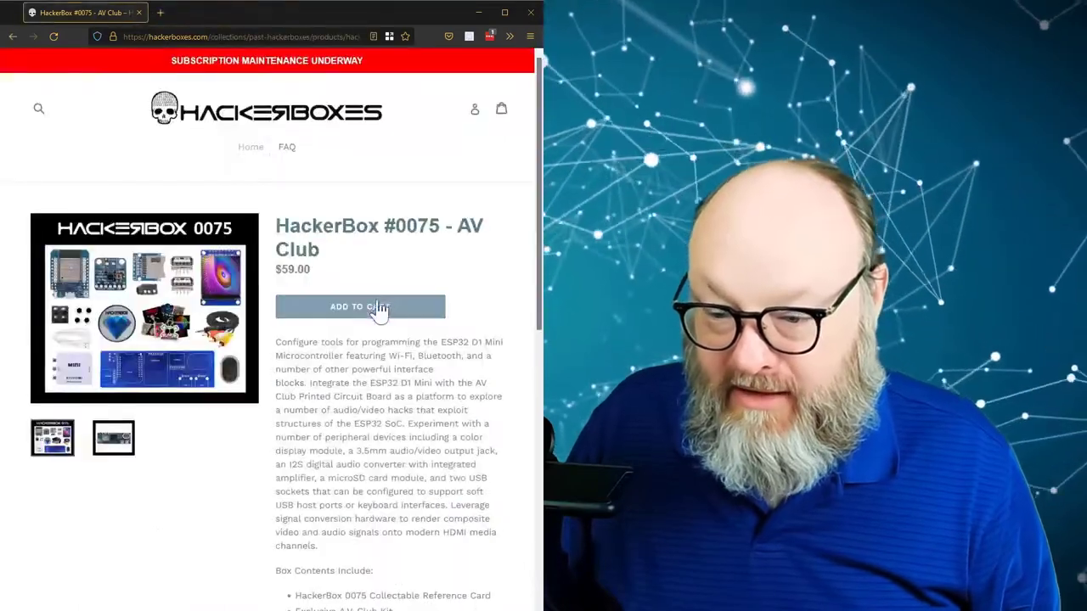
Step: Scroll down the AV Club product page to the Box Contents and kit parts lists
scroll("down", 3)
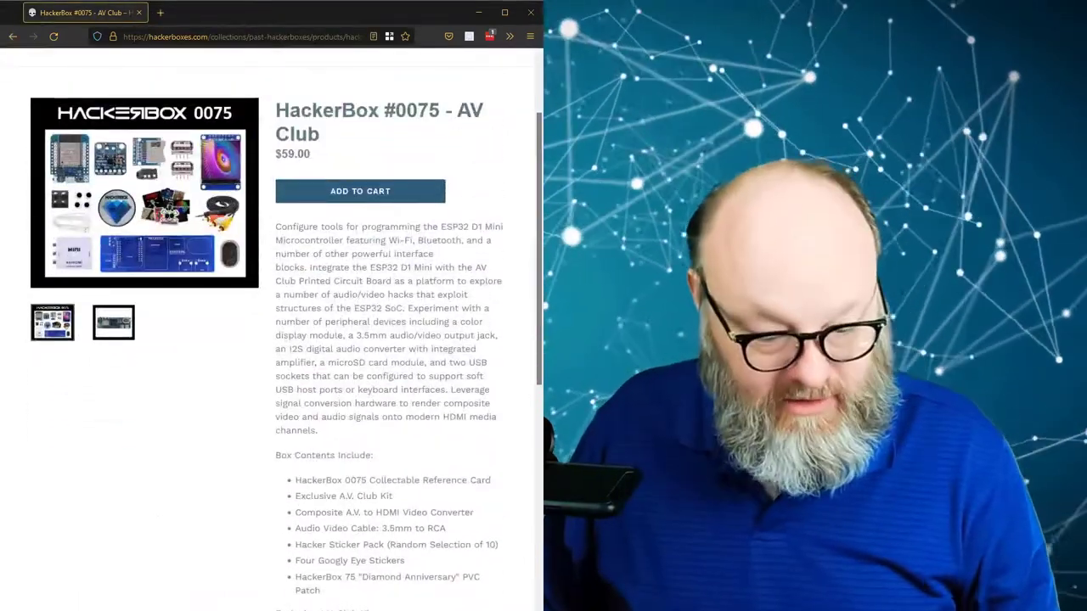
scroll("down", 3)
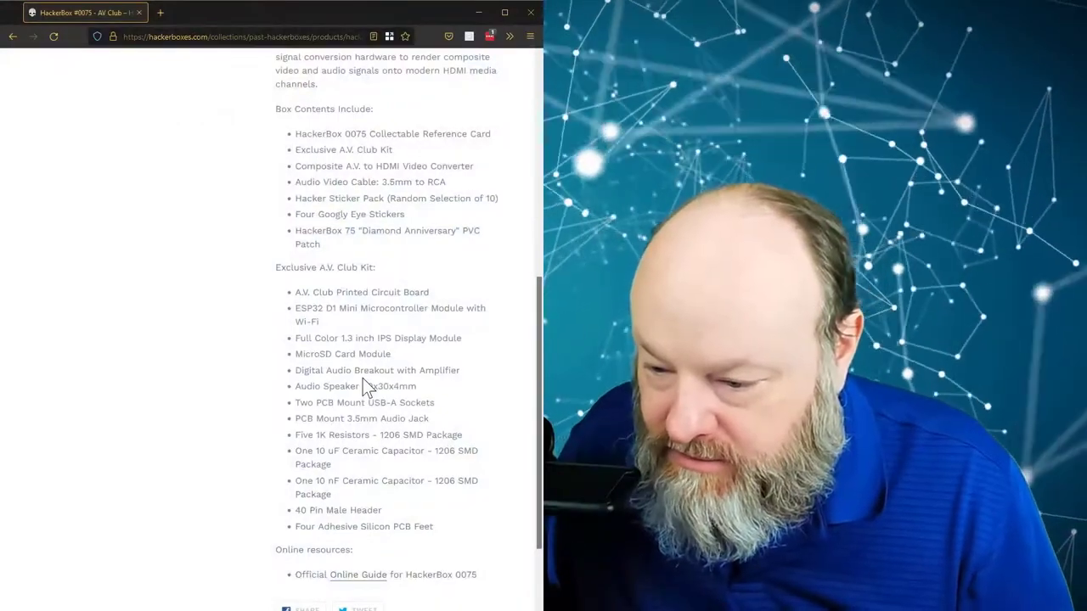
scroll("down", 3)
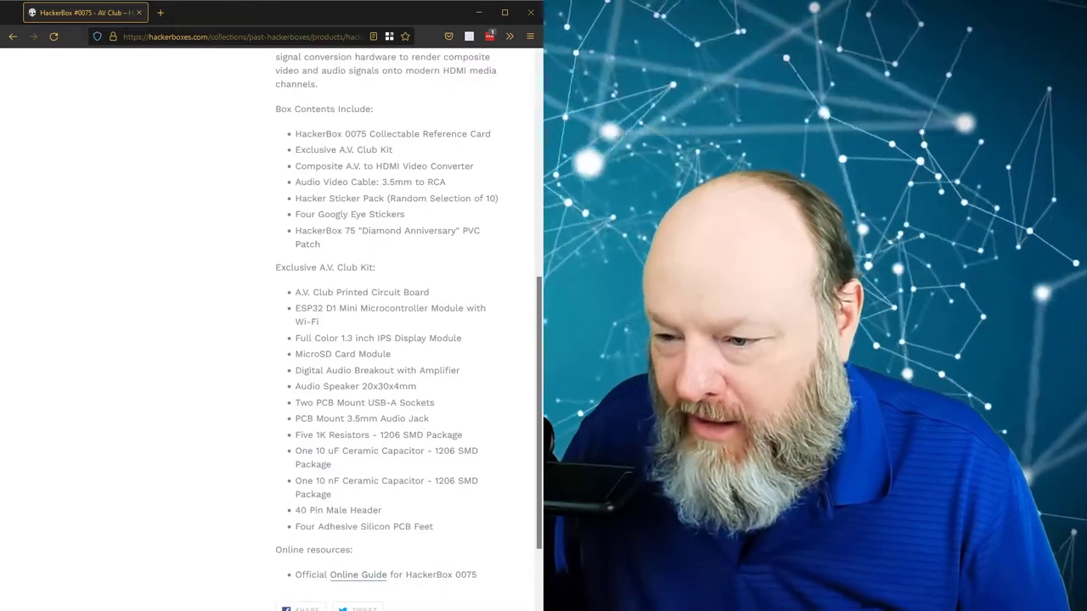
mouse_move(389, 180)
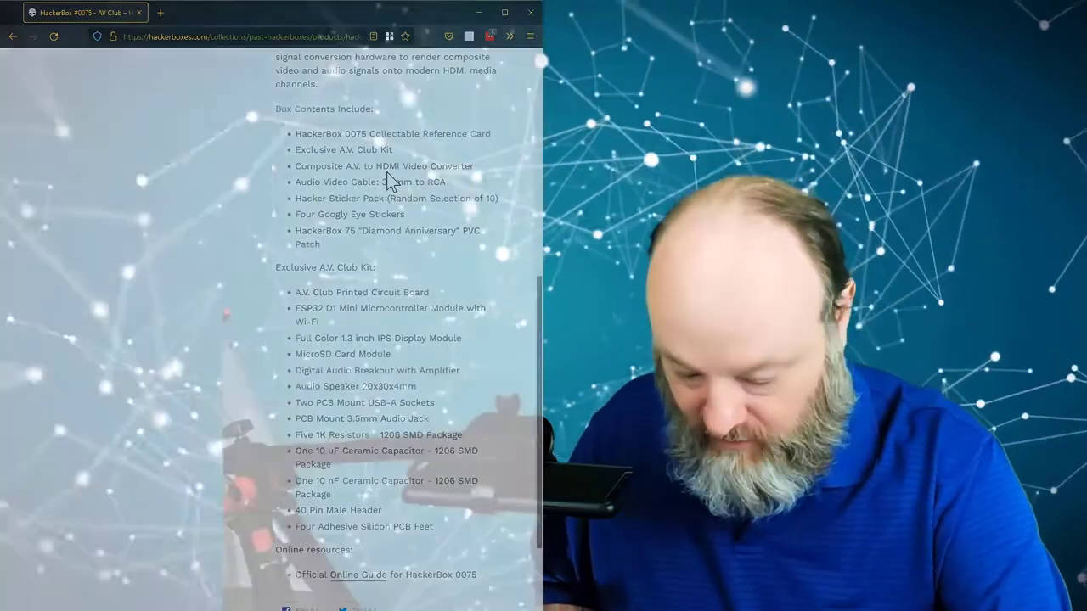
scroll("down", 3)
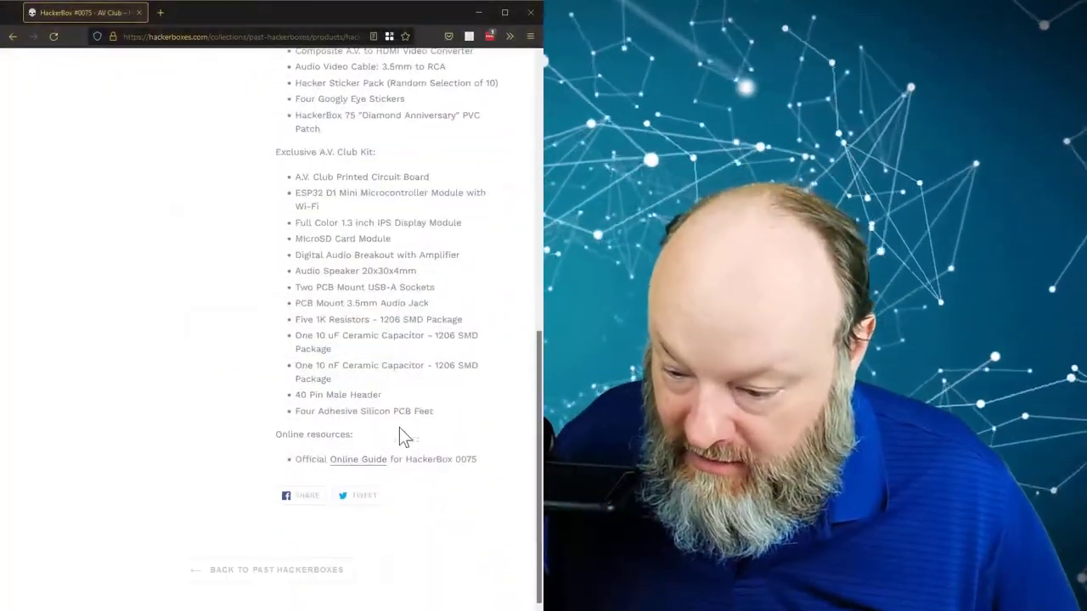
Step: Open the Official Online Guide for HackerBox 0075 in a second tab and return to the product page
left_click(355, 458)
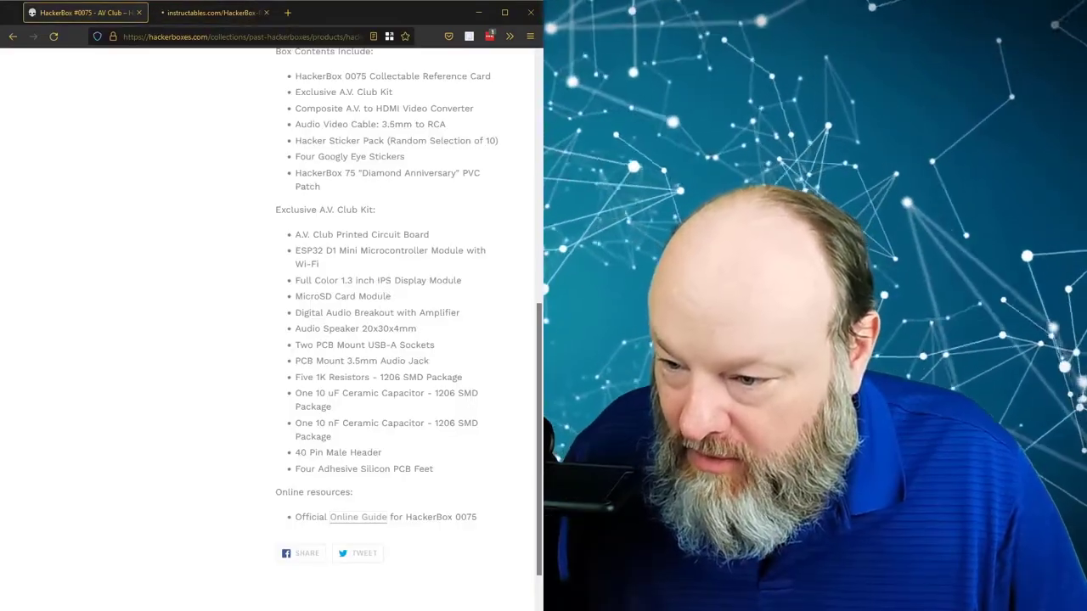
double_click(333, 156)
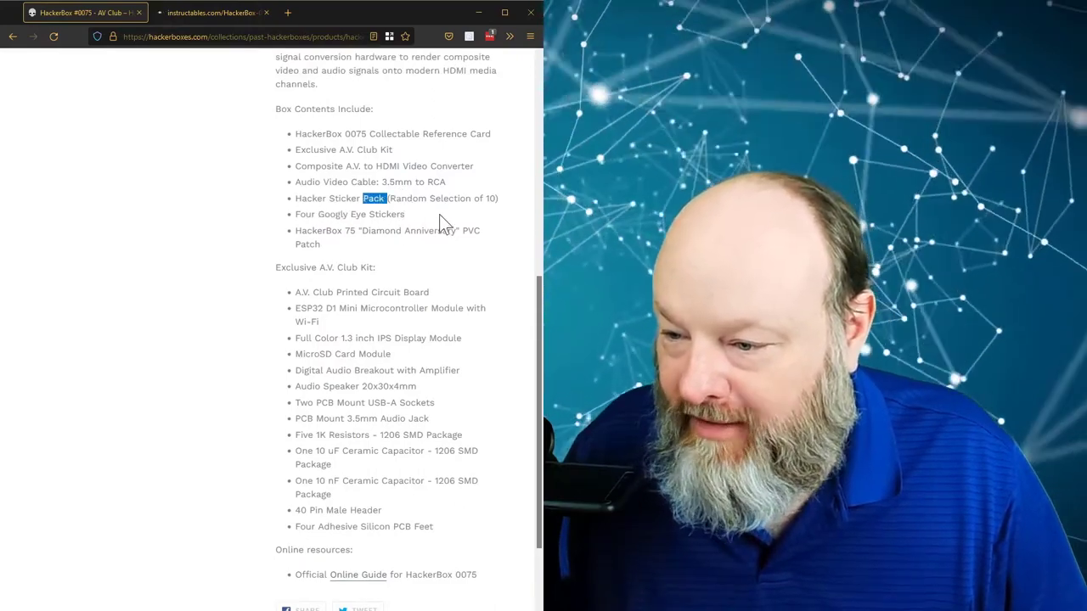
mouse_move(376, 258)
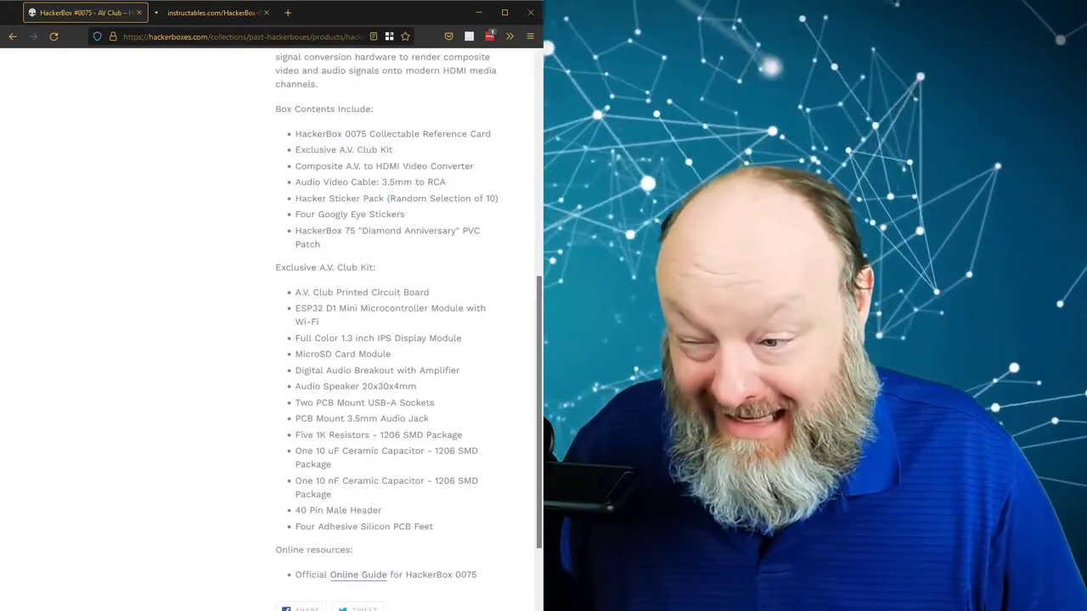
left_click(217, 13)
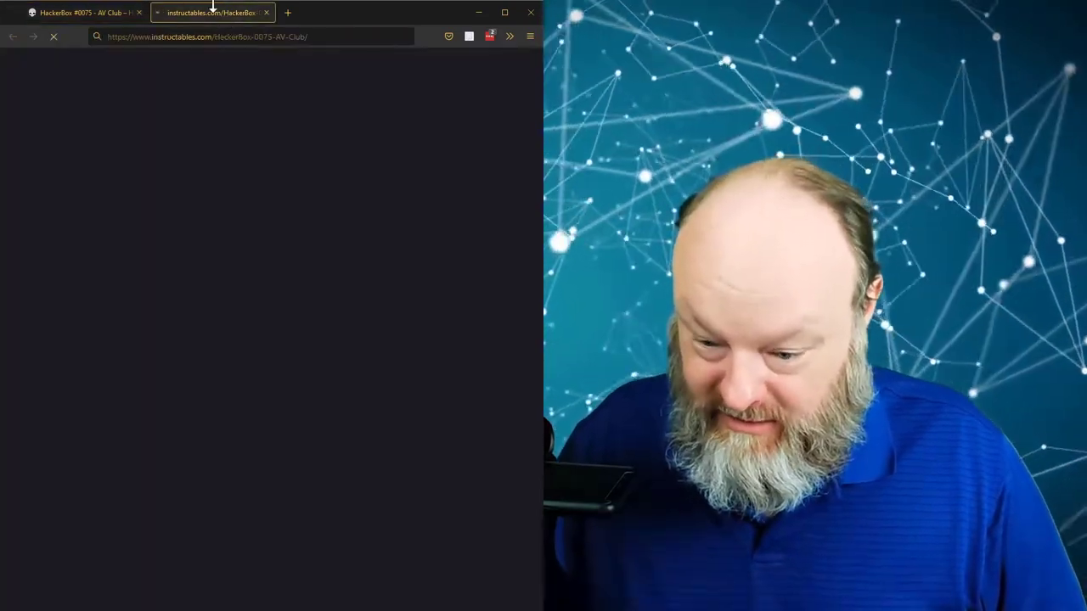
left_click(76, 12)
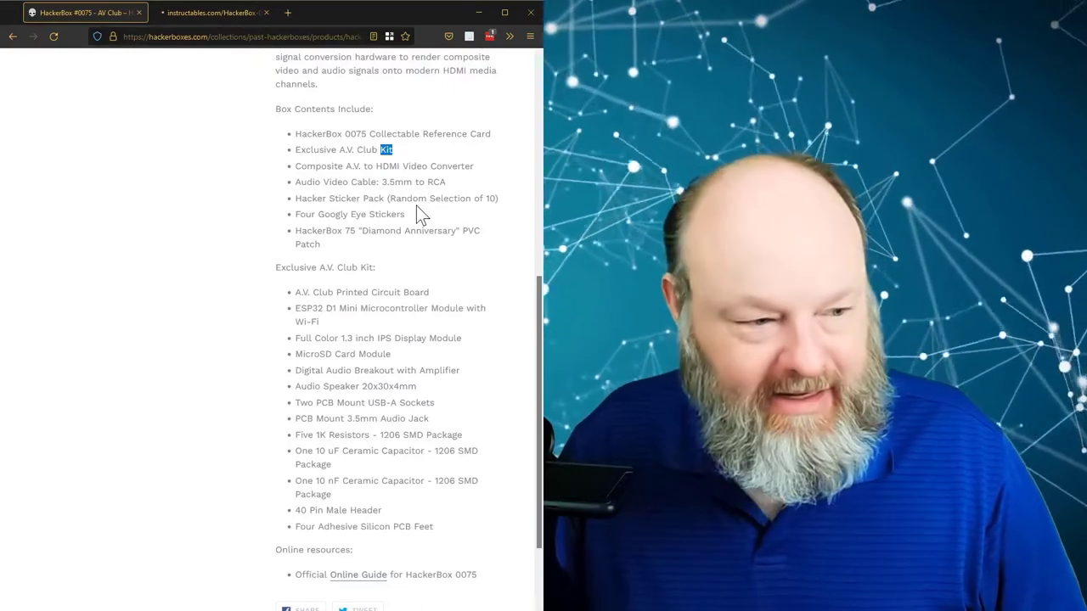
mouse_move(78, 251)
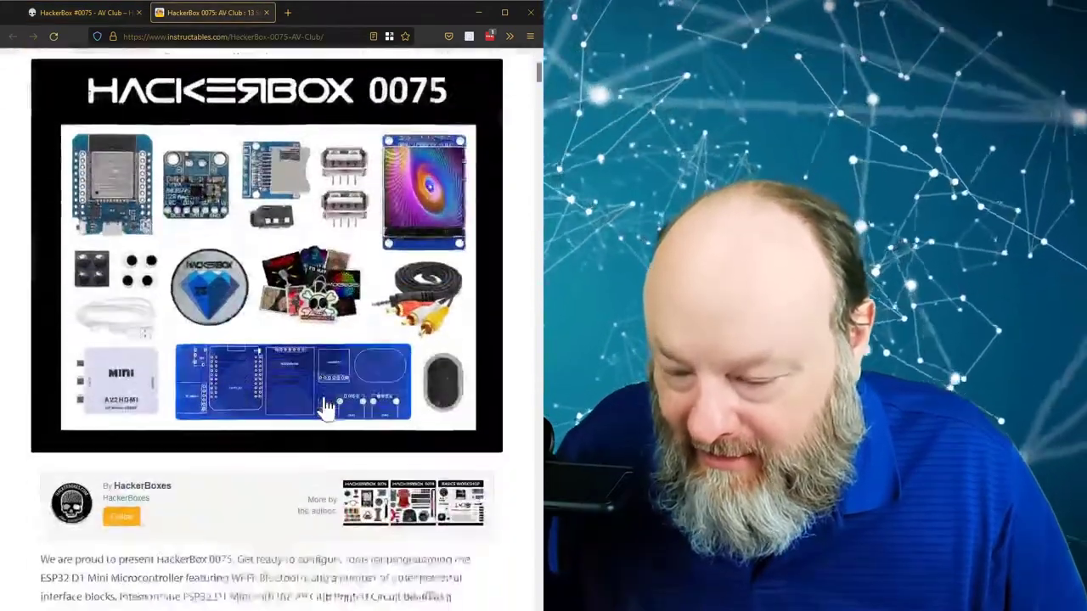
Step: Read down the Instructables guide through the introduction and early steps
scroll("down", 3)
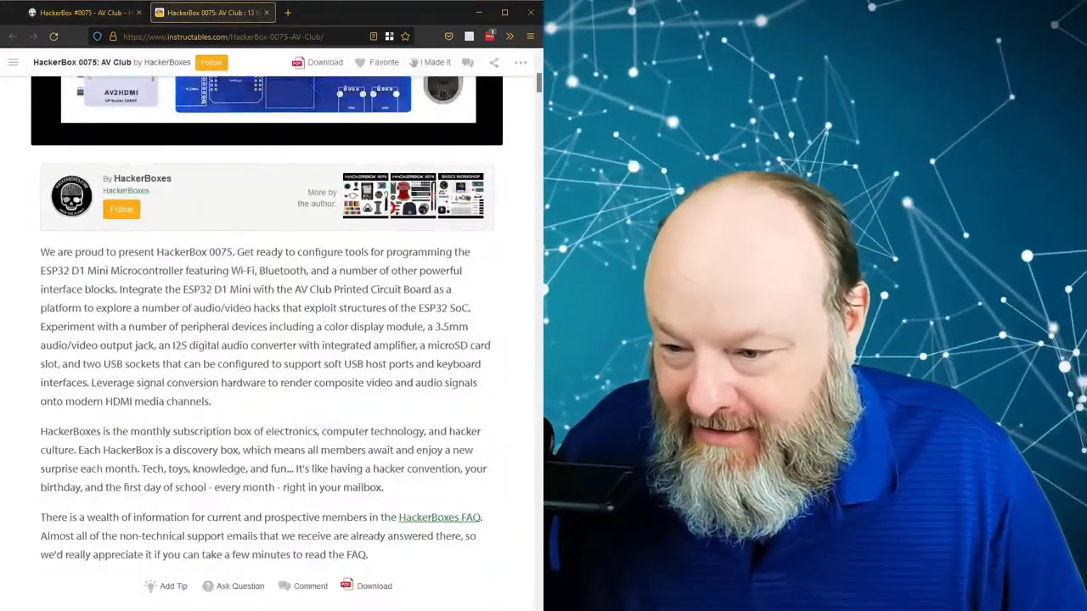
scroll("down", 3)
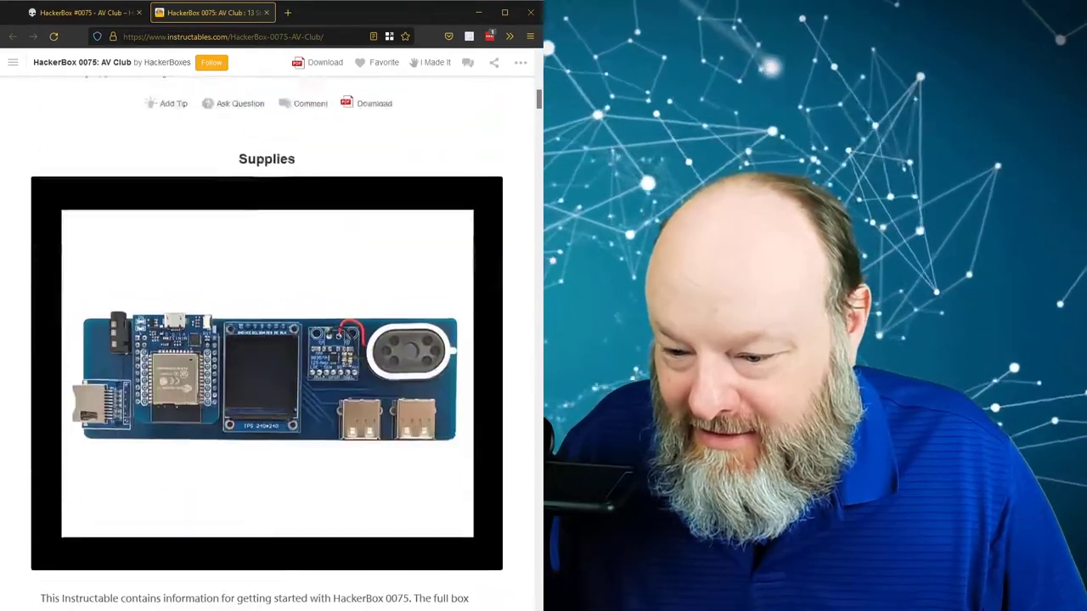
scroll("down", 3)
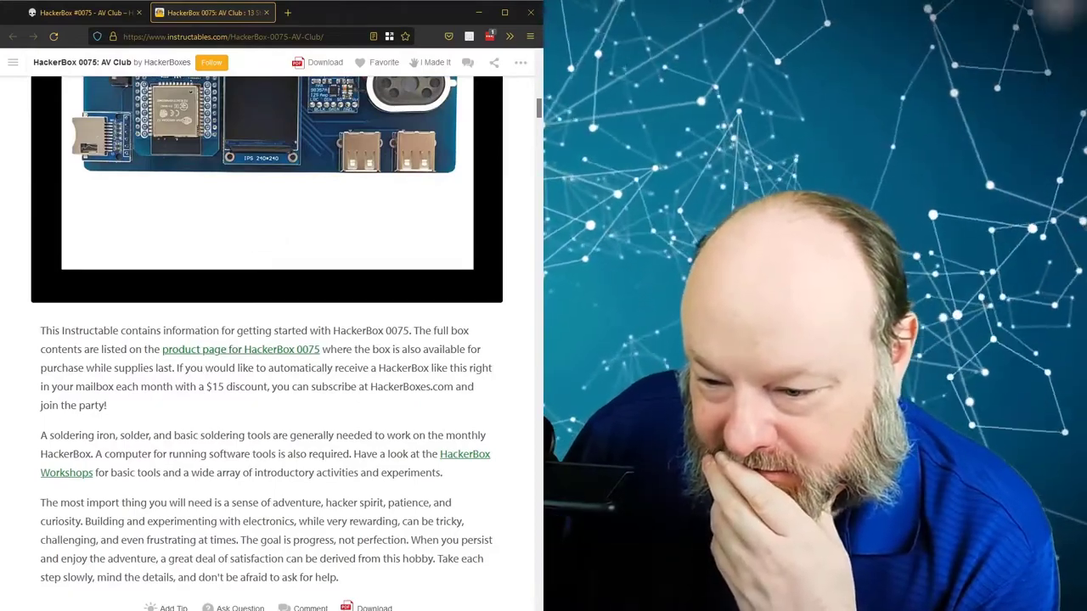
scroll("down", 3)
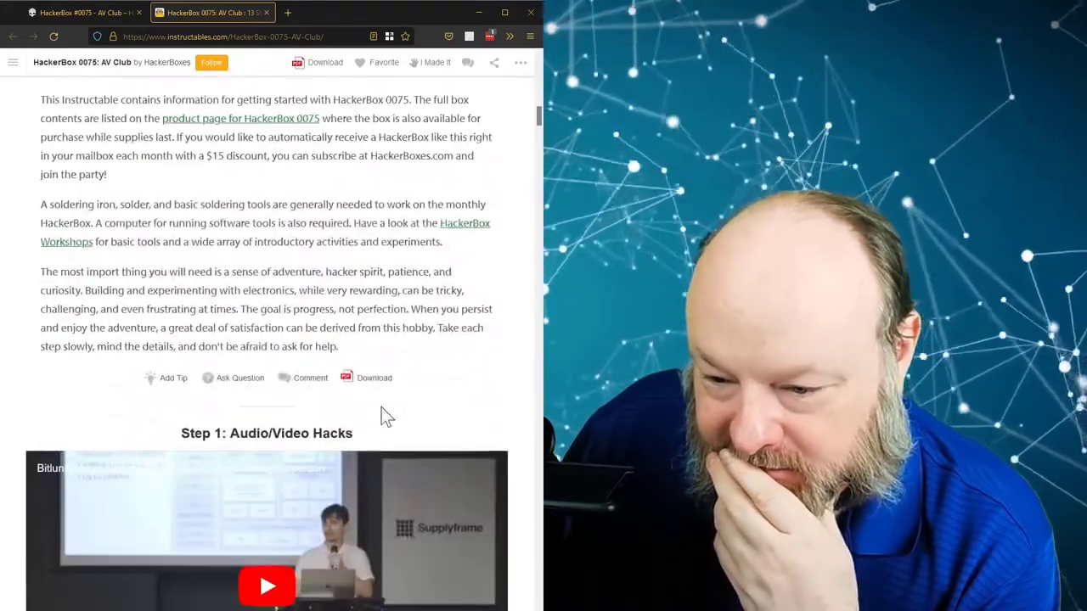
scroll("down", 3)
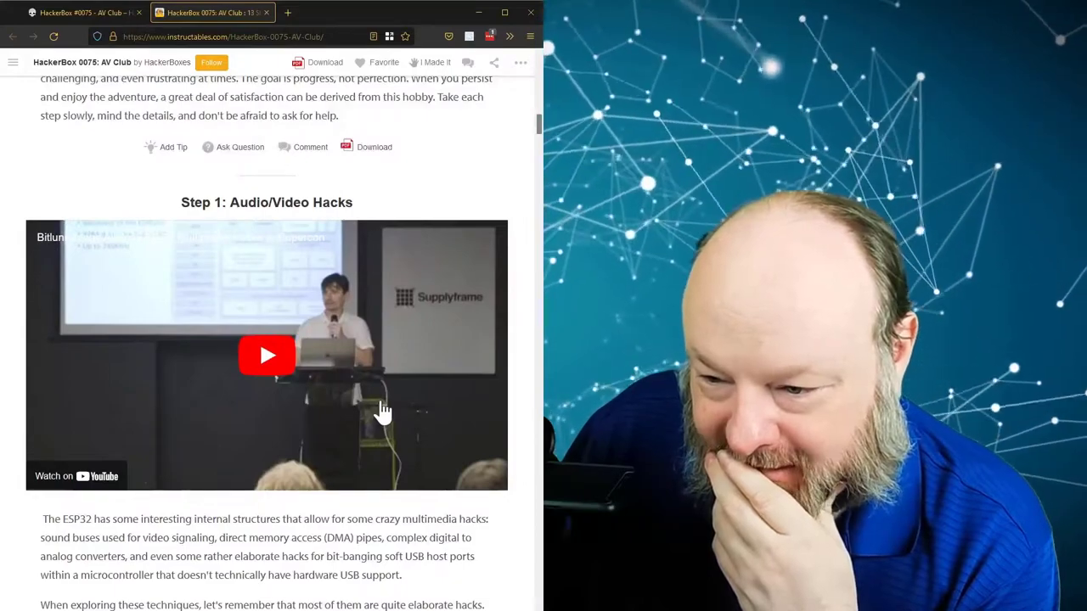
scroll("down", 3)
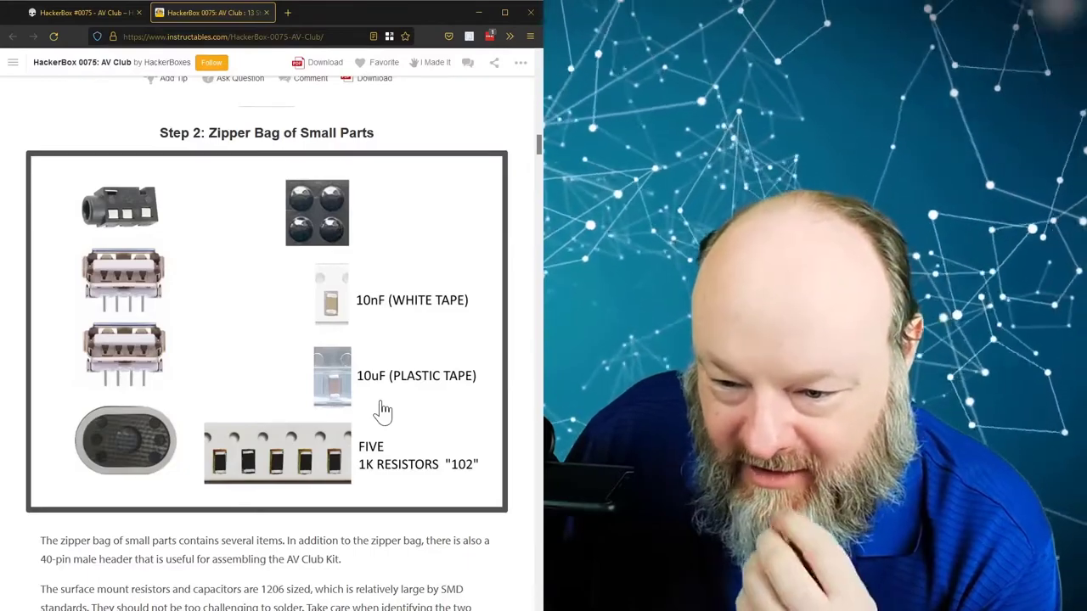
Step: Continue reading the guide down to Step 11: Composite Video and Audio Output
scroll("down", 3)
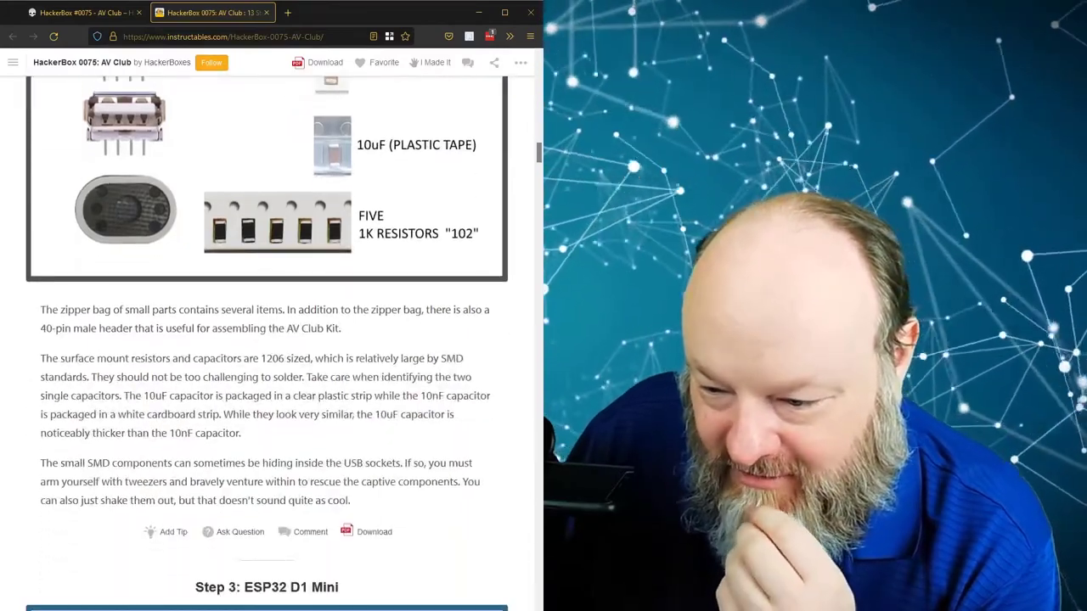
scroll("down", 3)
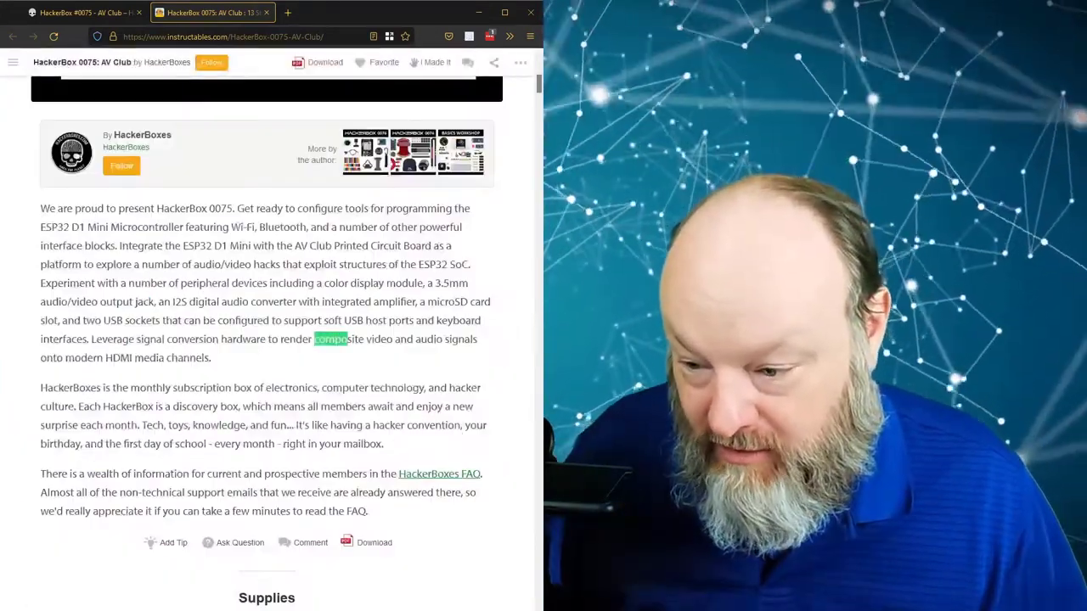
scroll("down", 3)
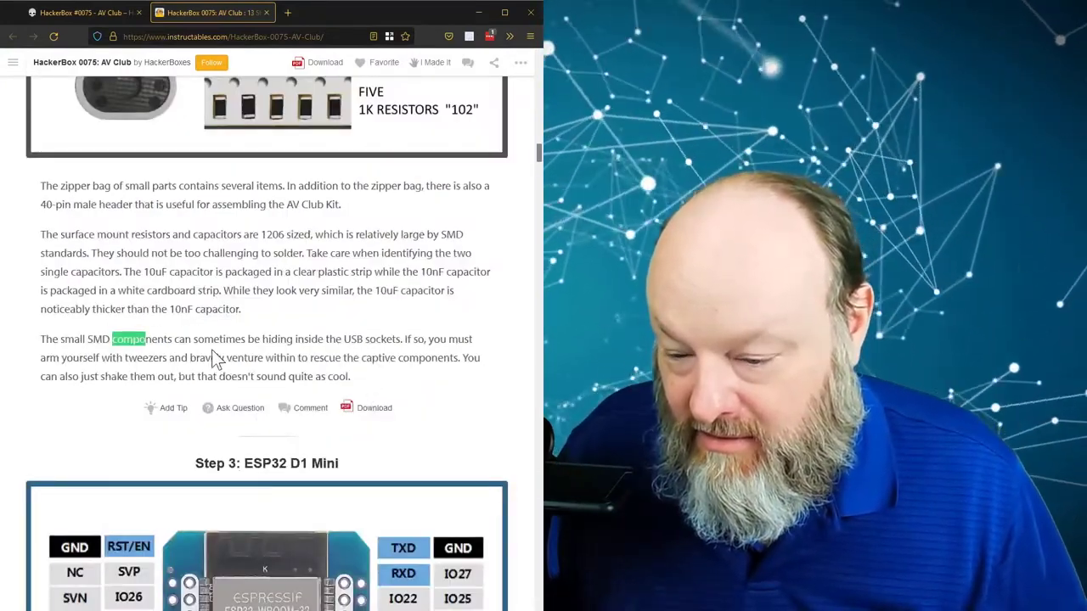
scroll("down", 3)
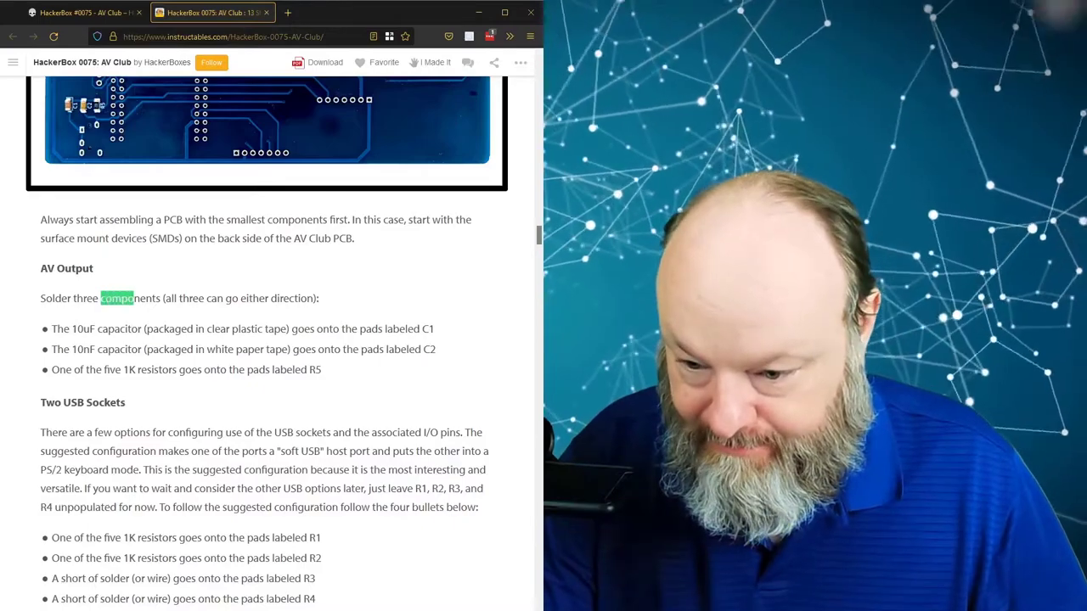
scroll("down", 3)
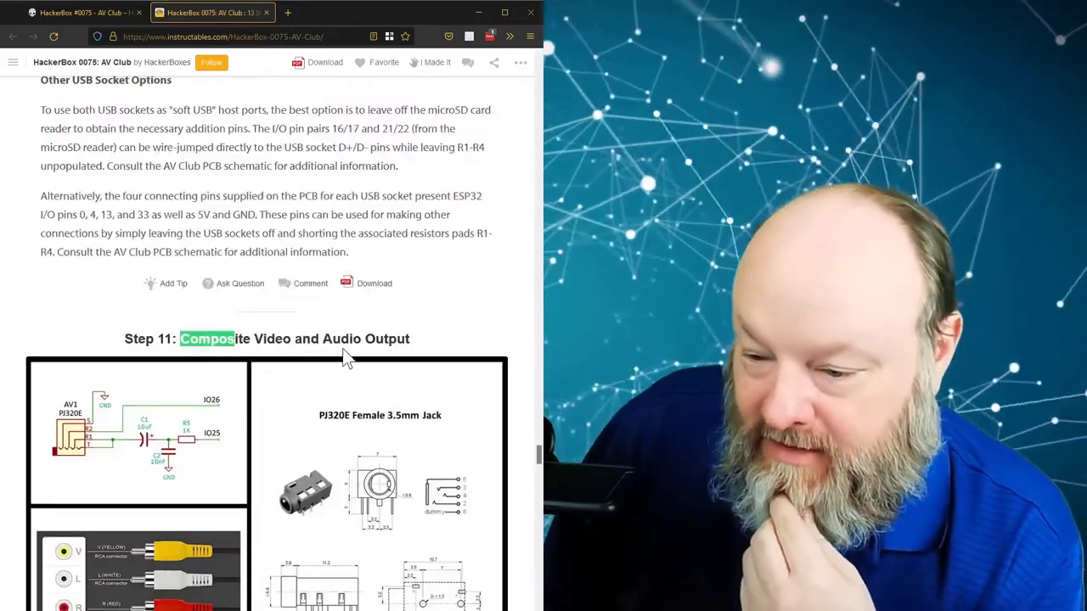
Step: Read through Step 11's composite video library text down to Step 12: Audio/Video Conversion
scroll("down", 3)
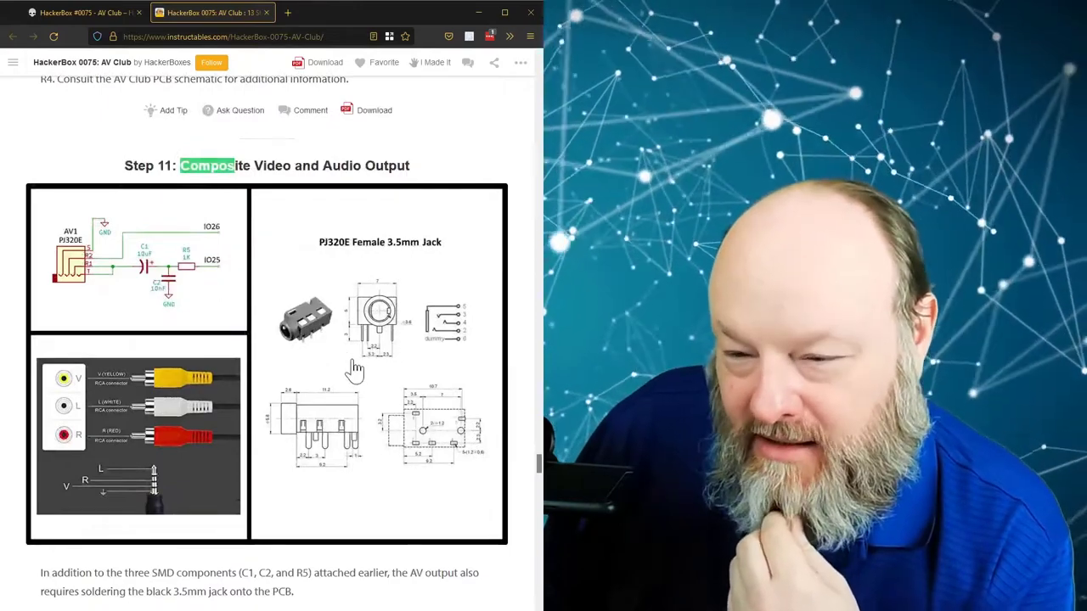
scroll("down", 3)
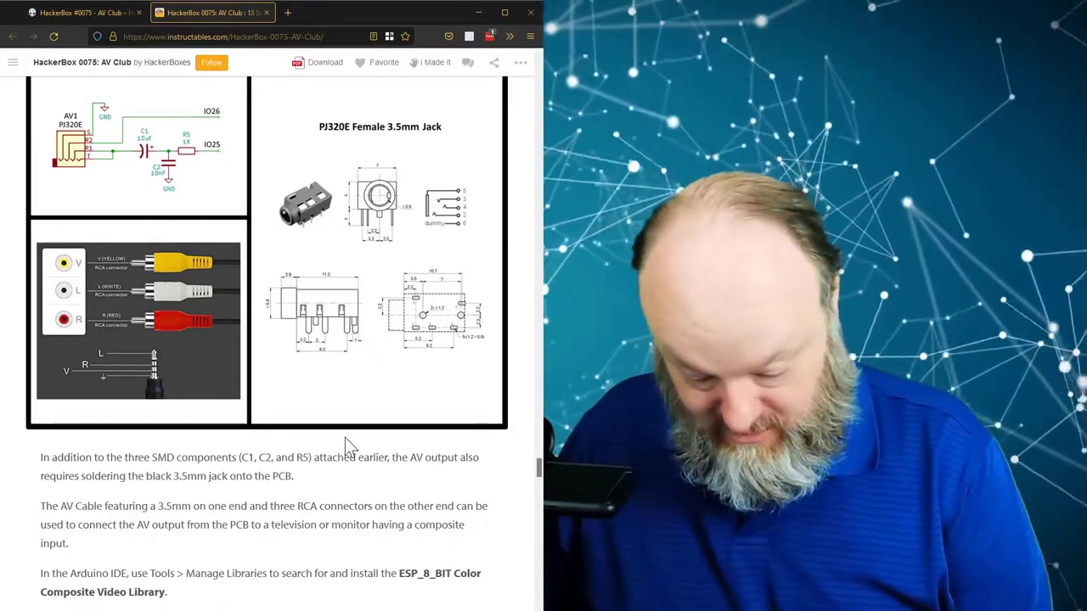
mouse_move(357, 445)
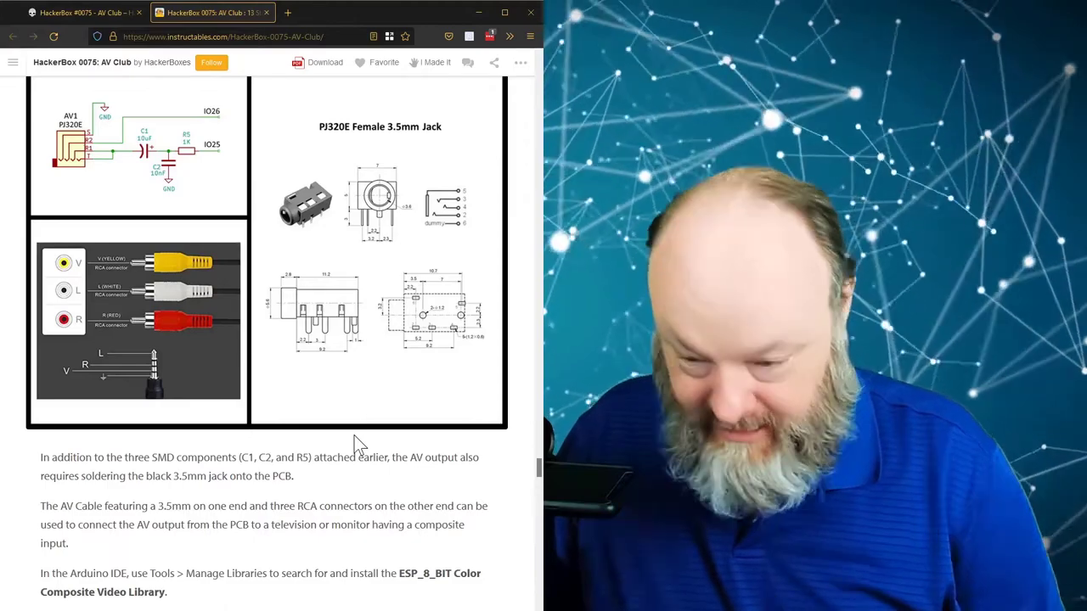
scroll("down", 3)
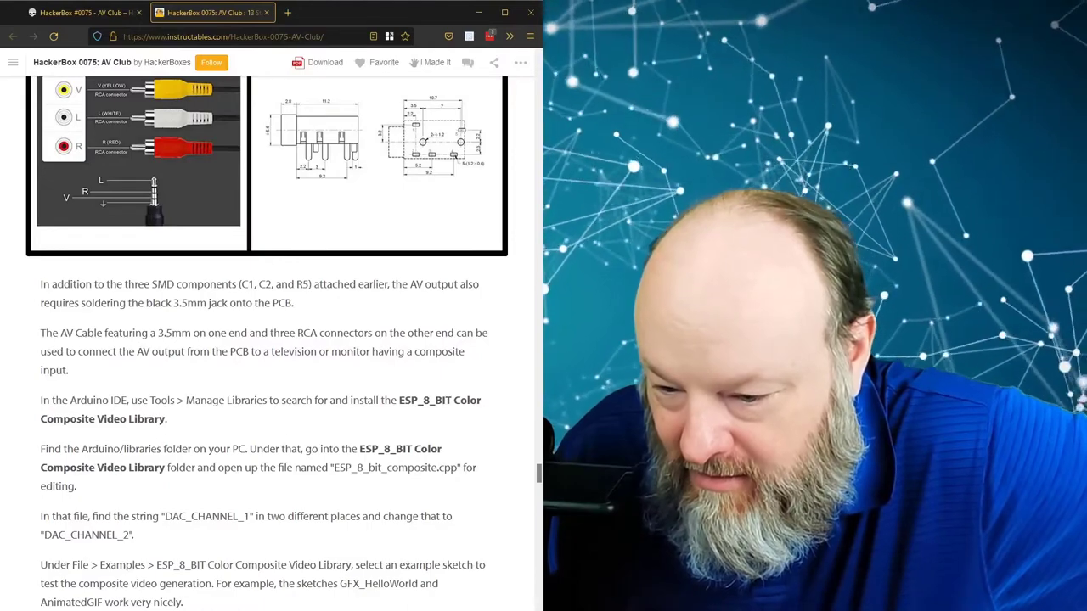
scroll("down", 3)
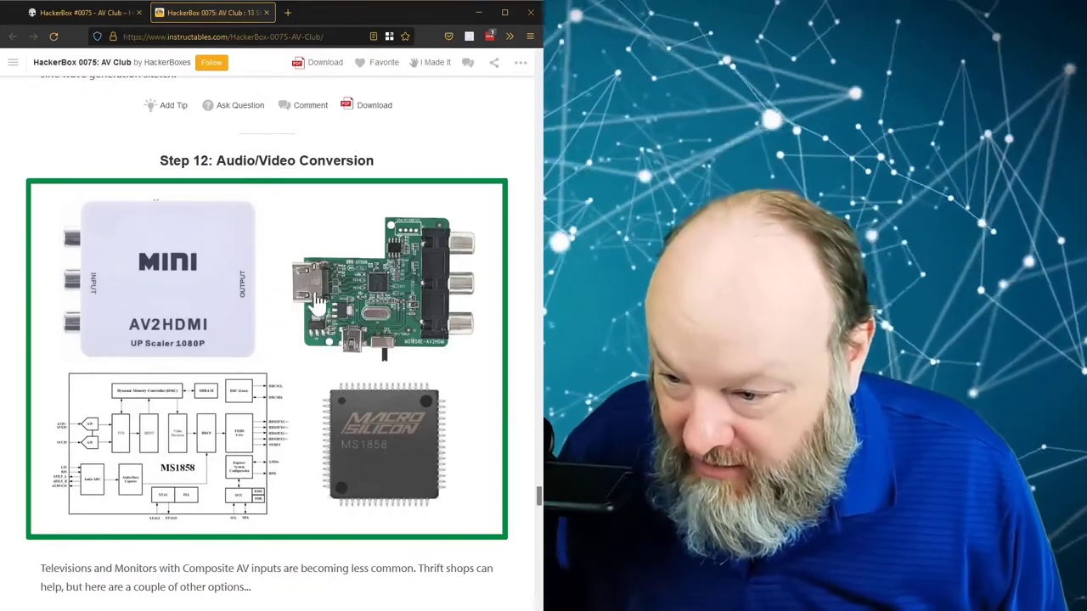
Step: Read down past Step 13 and into the 'People Made This Project' gallery
scroll("down", 3)
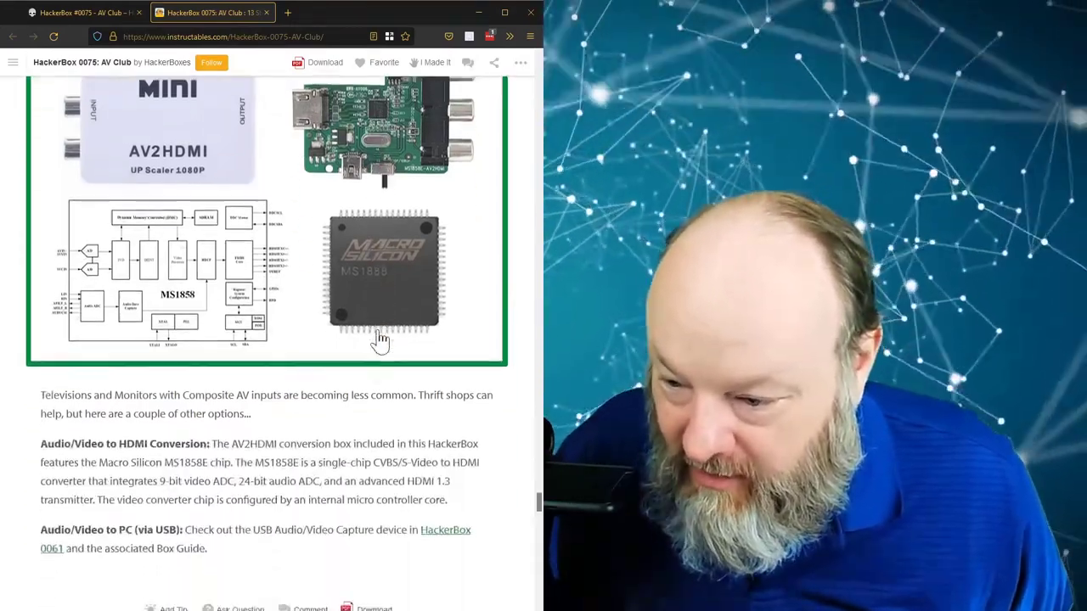
scroll("down", 3)
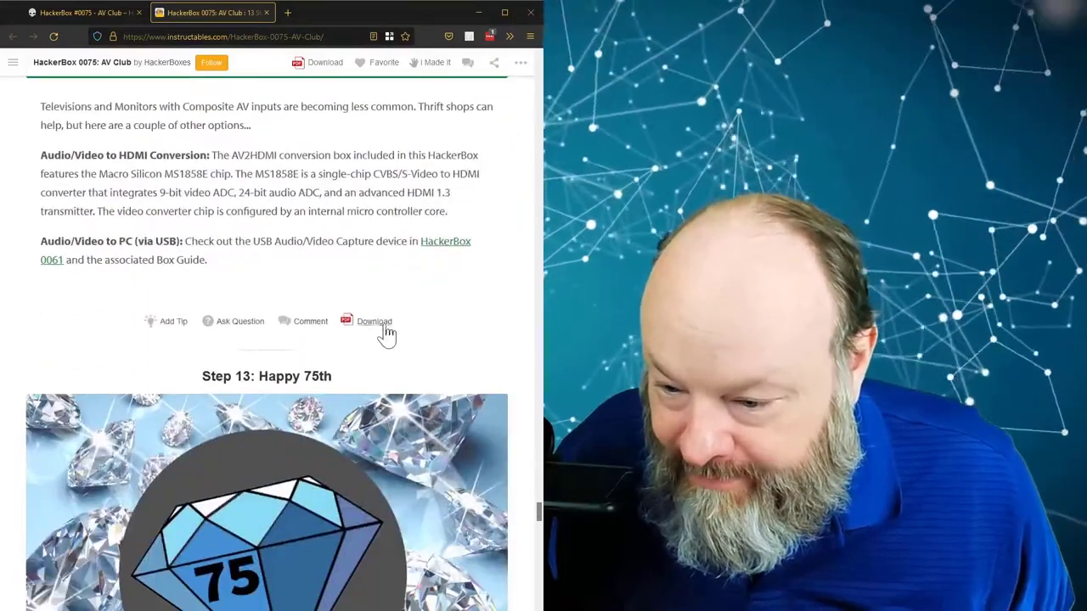
scroll("down", 3)
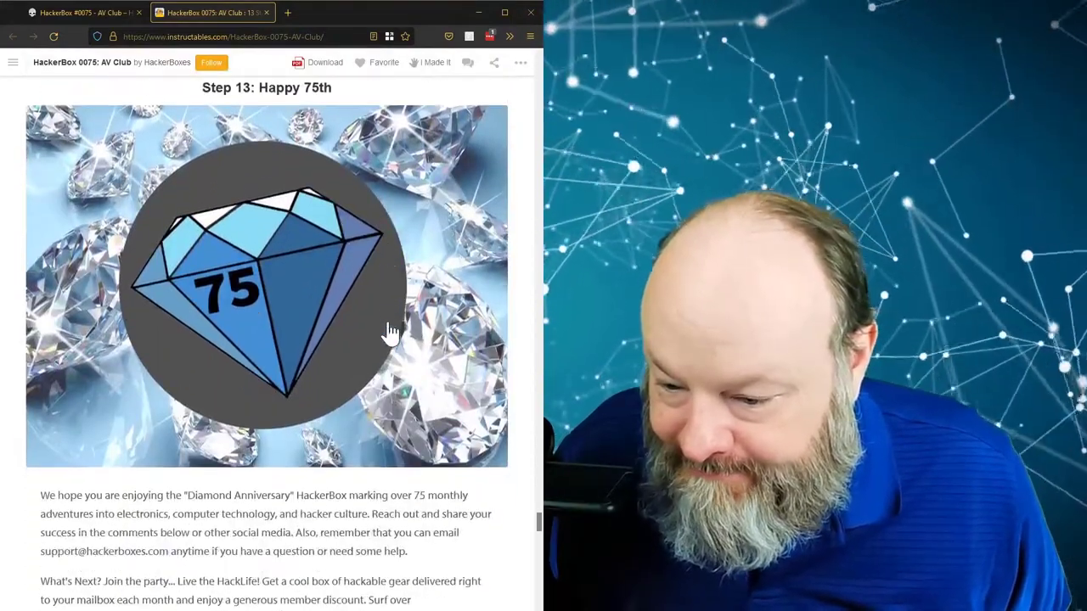
scroll("down", 3)
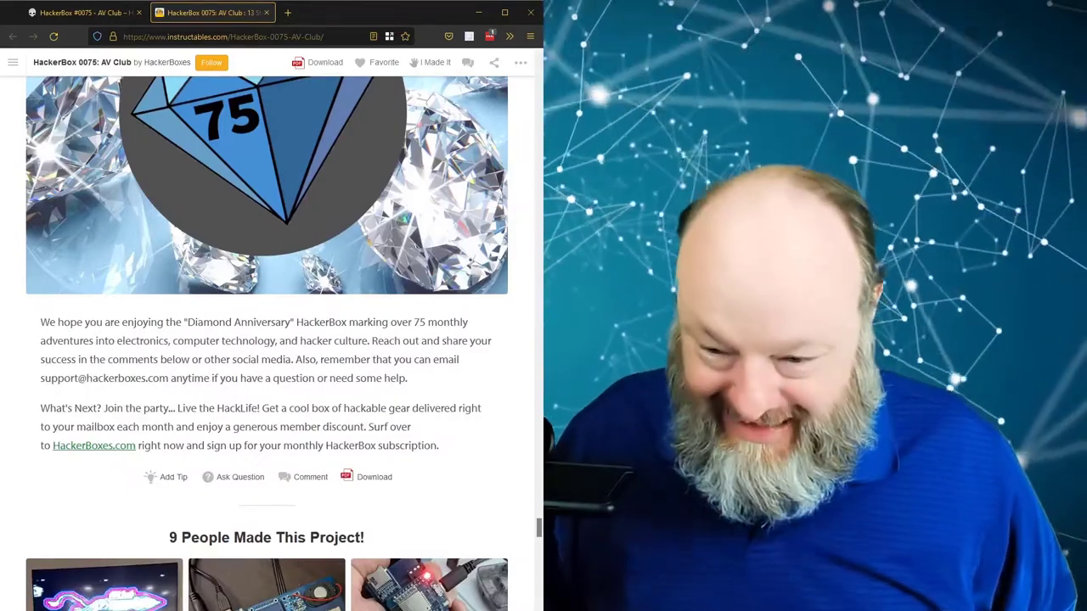
Step: Scroll to the end of the guide where the Recommendations section shows
scroll("down", 3)
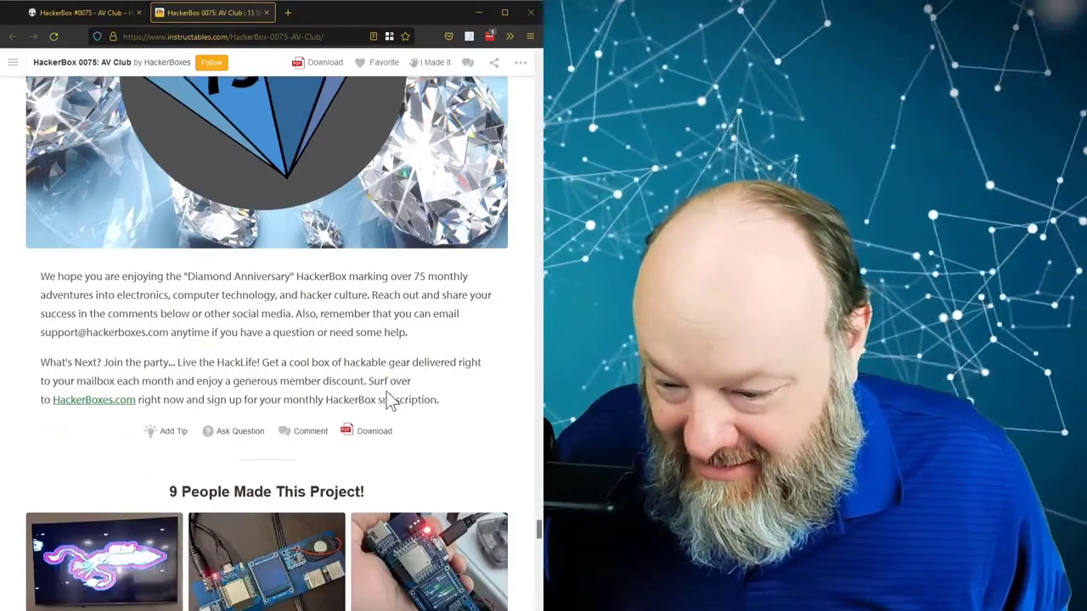
scroll("down", 3)
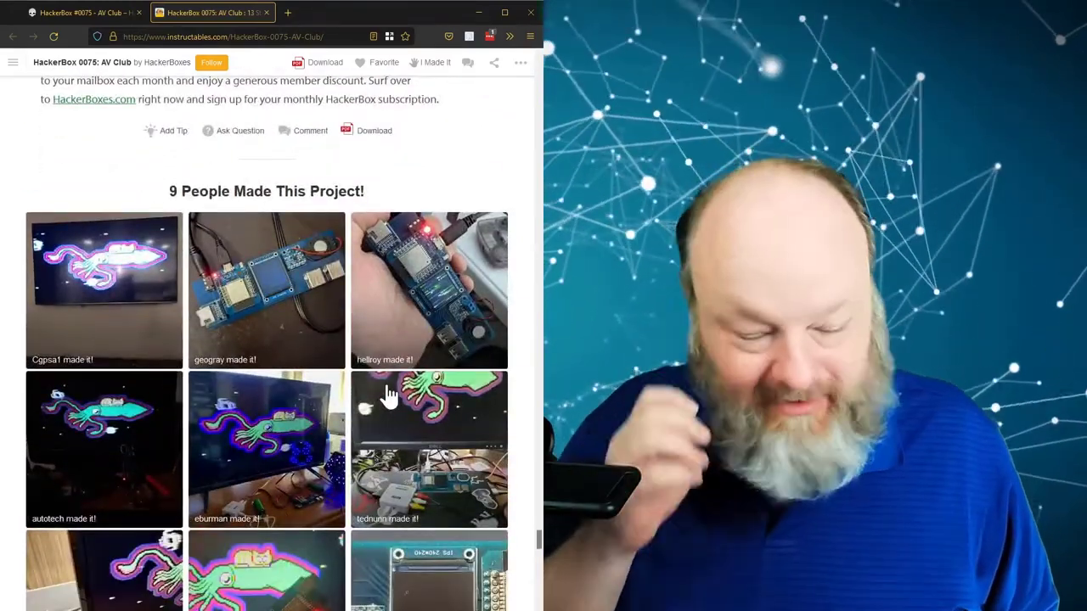
scroll("down", 3)
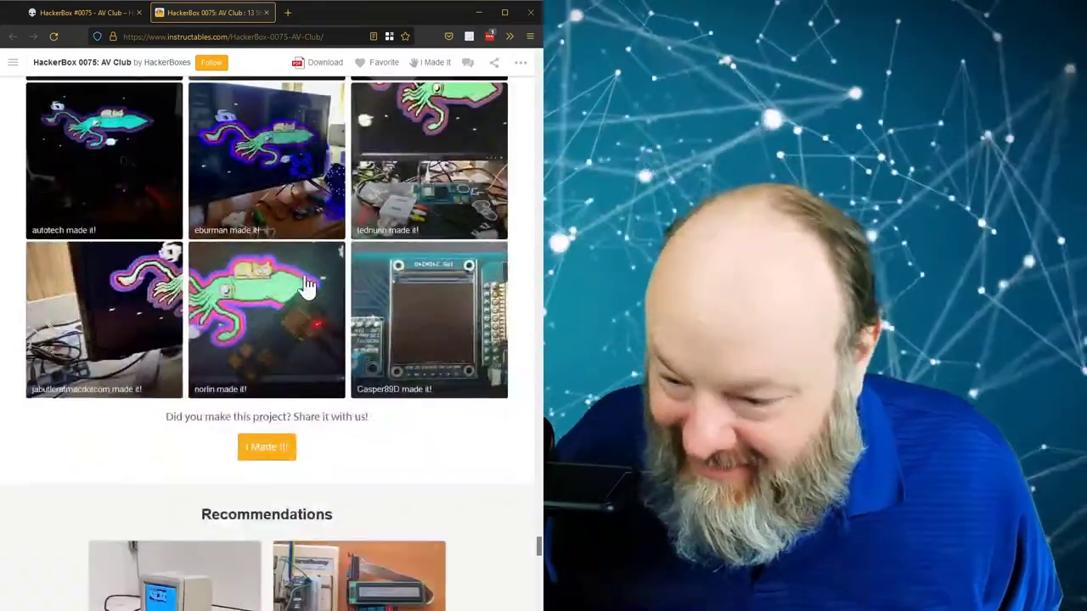
scroll("down", 3)
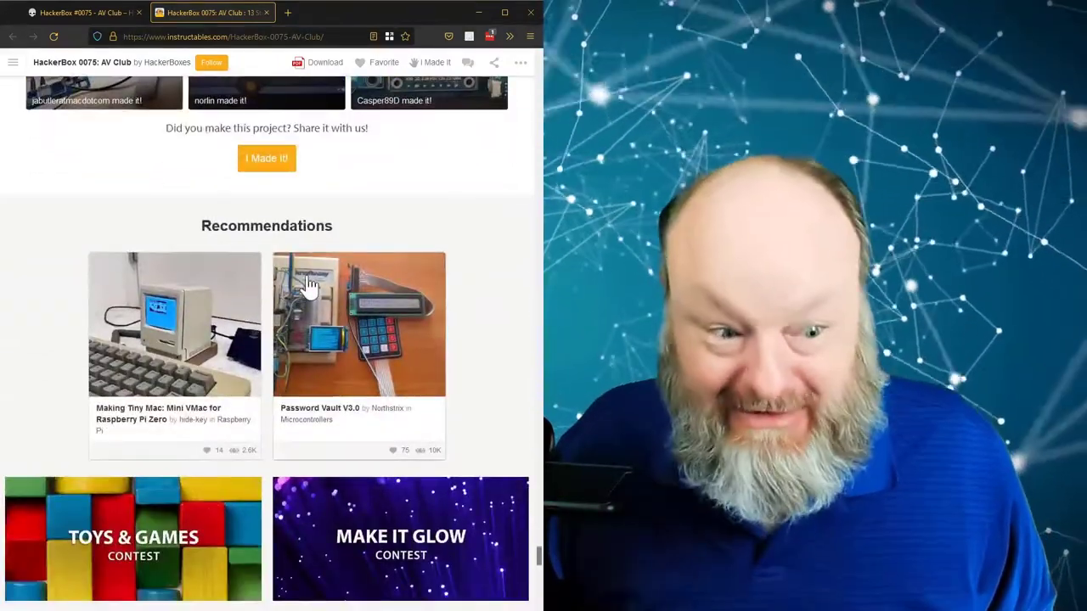